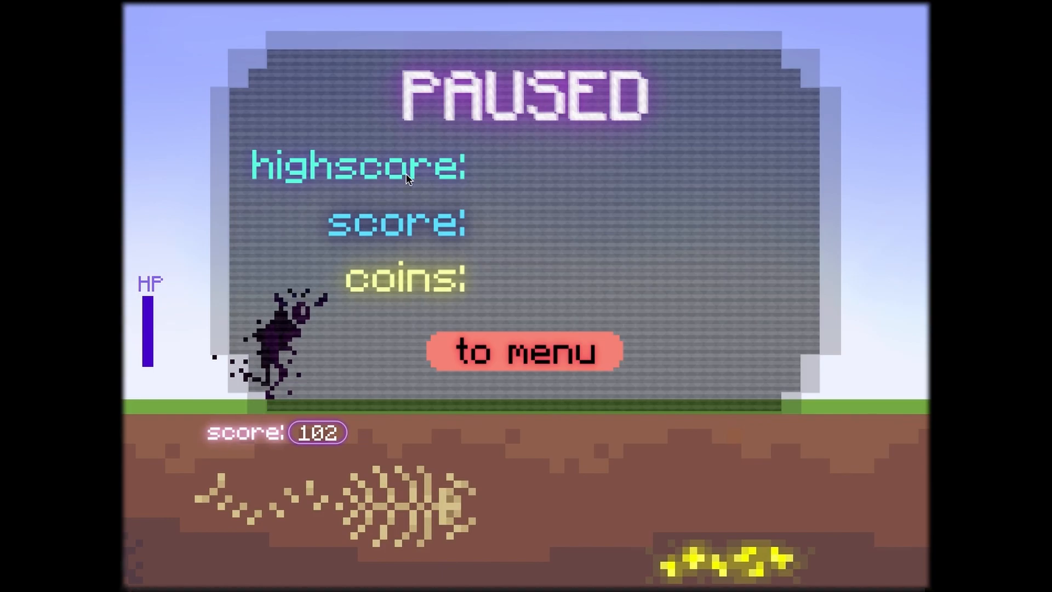
Quit the paused run at score 102 via the 'to menu' button.
click(525, 352)
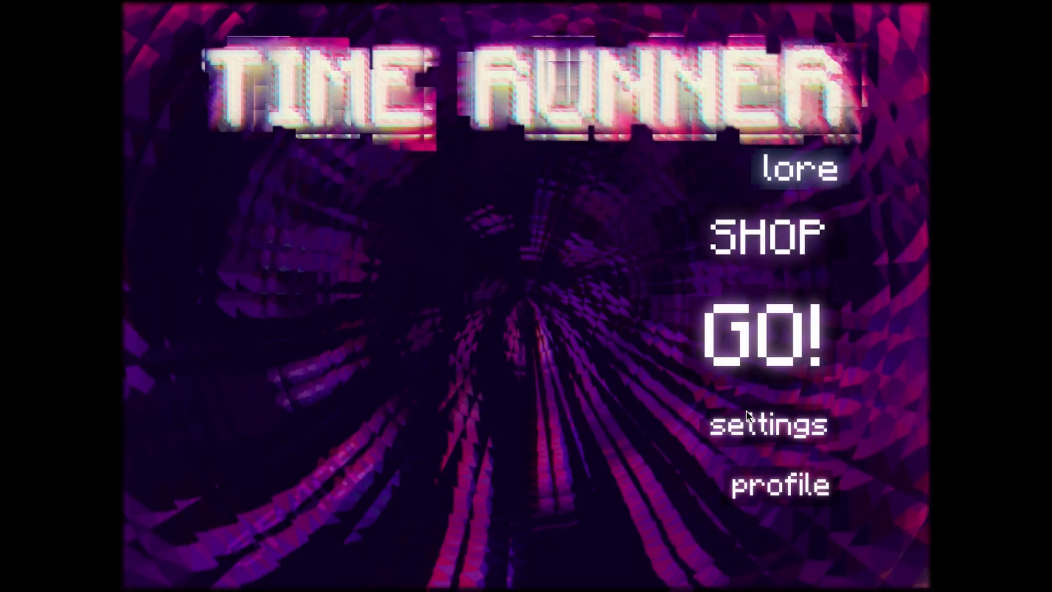
mouse_move(563, 411)
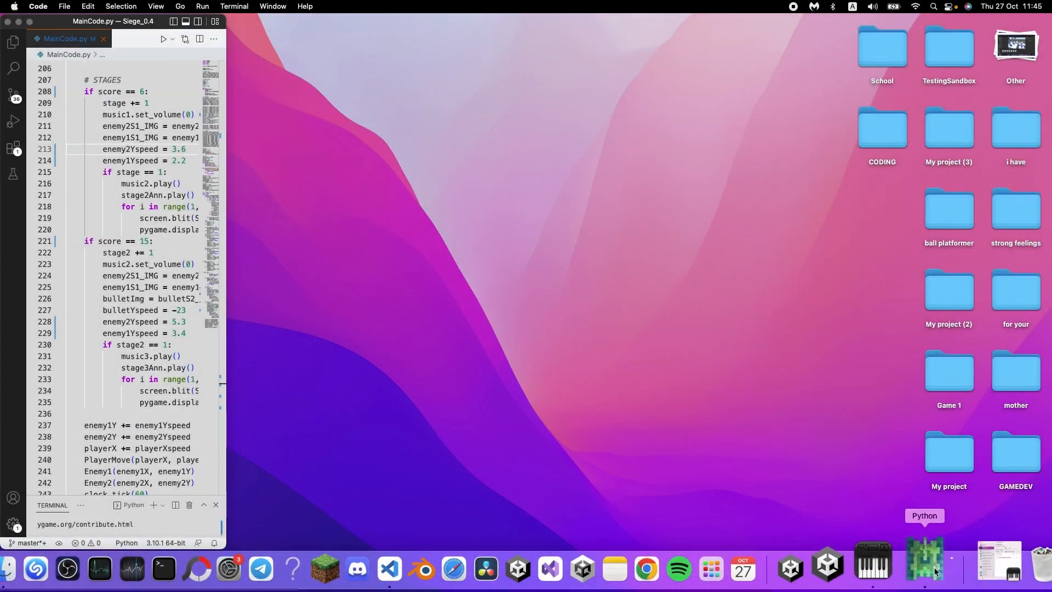
click(162, 38)
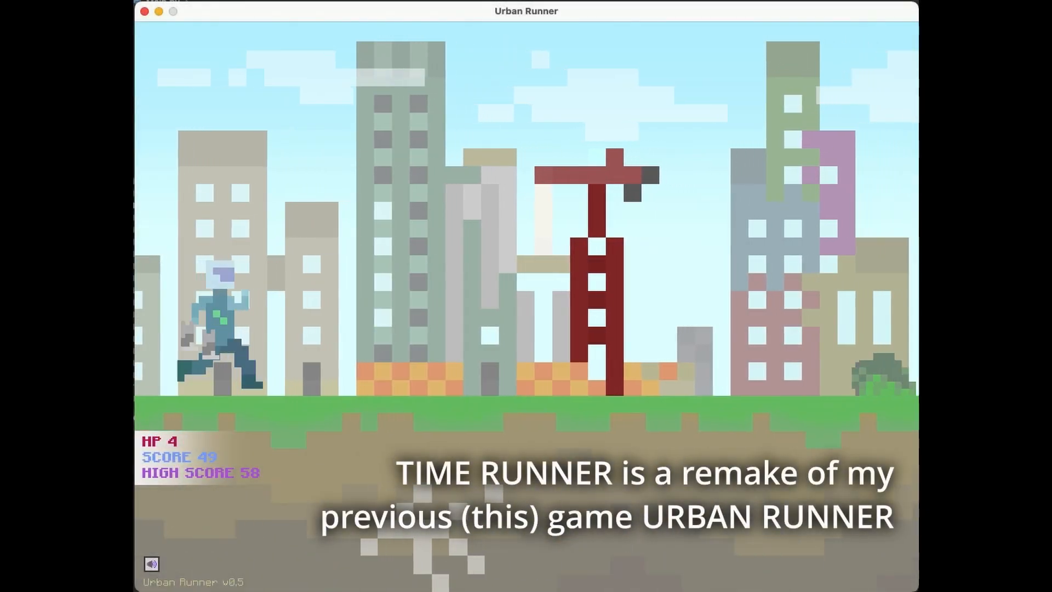
Jump the runner over obstacles in the city level as the score climbs toward 58.
key(space)
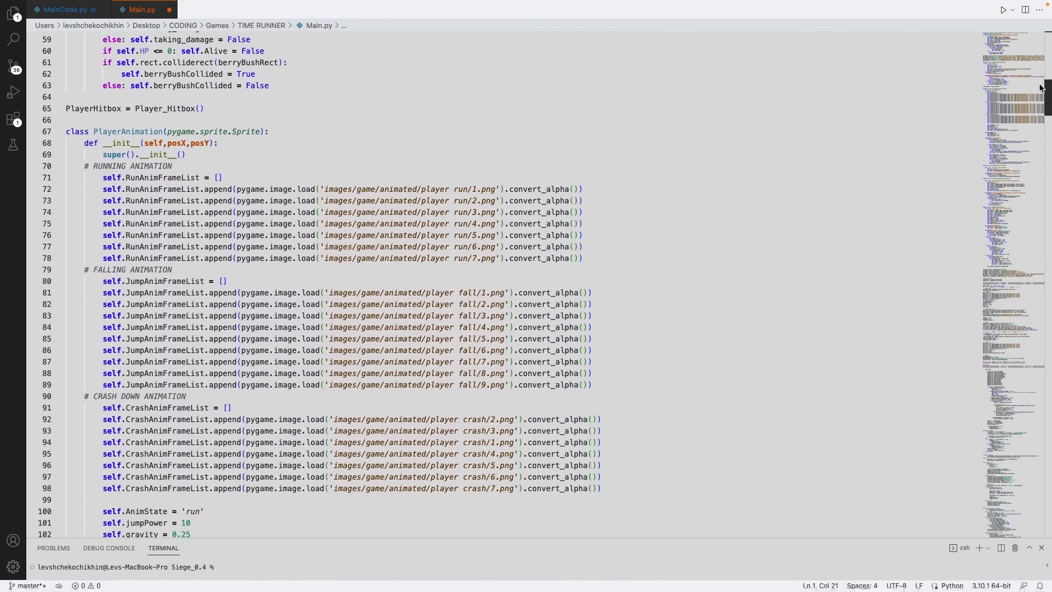
Scroll Main.py from the PlayerAnimation class past sprite, GUI and menu setup to the pause loop.
scroll(down, 3)
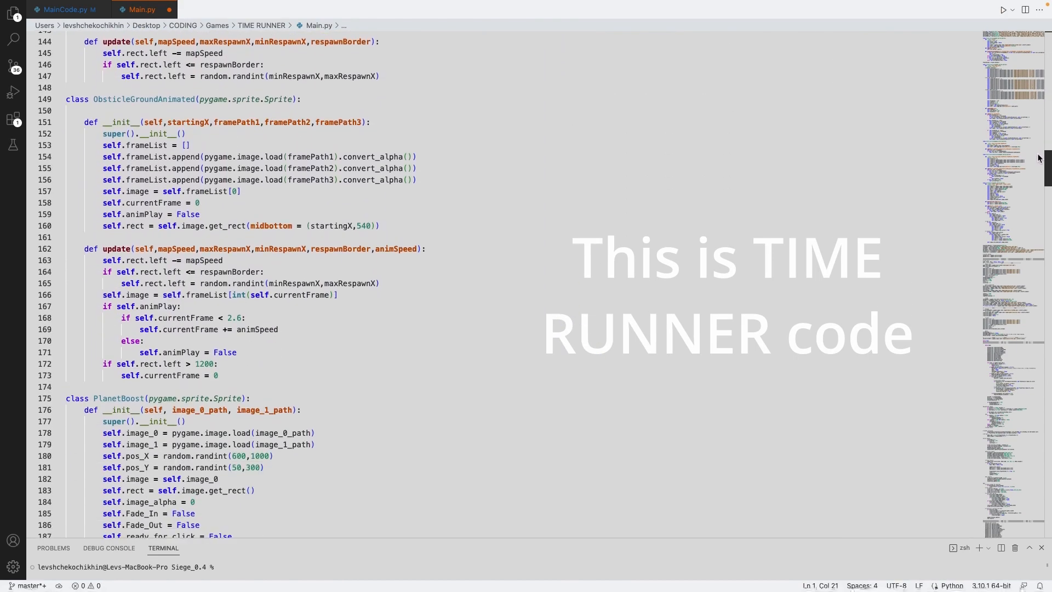
scroll(down, 3)
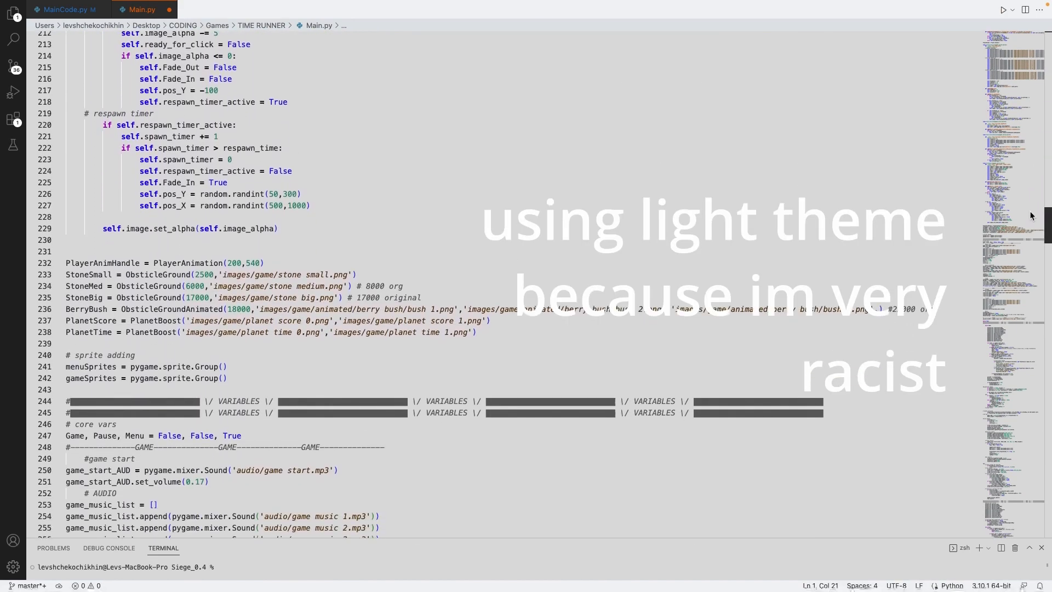
scroll(down, 3)
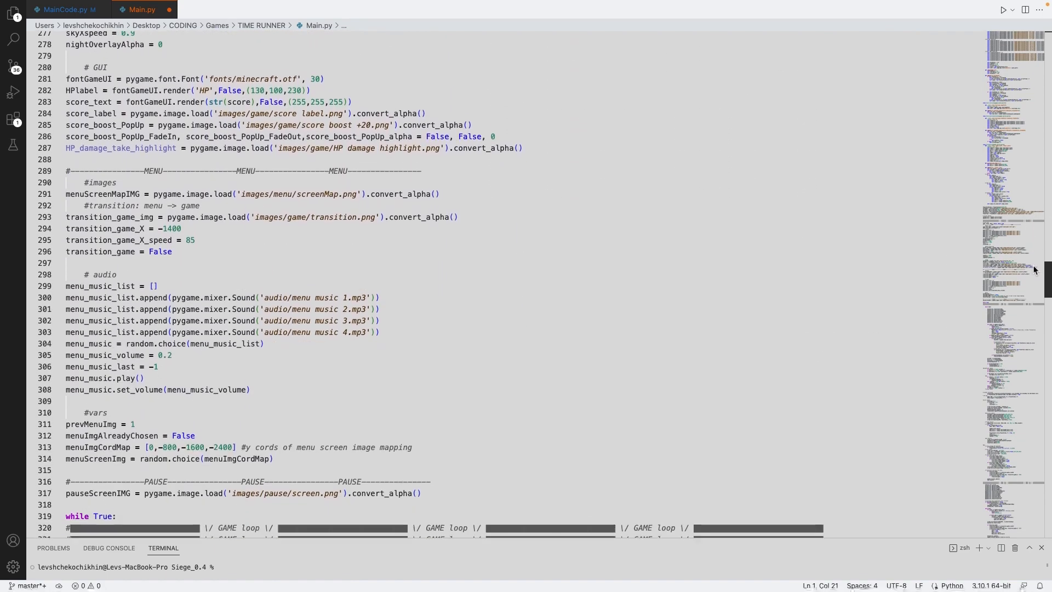
scroll(down, 3)
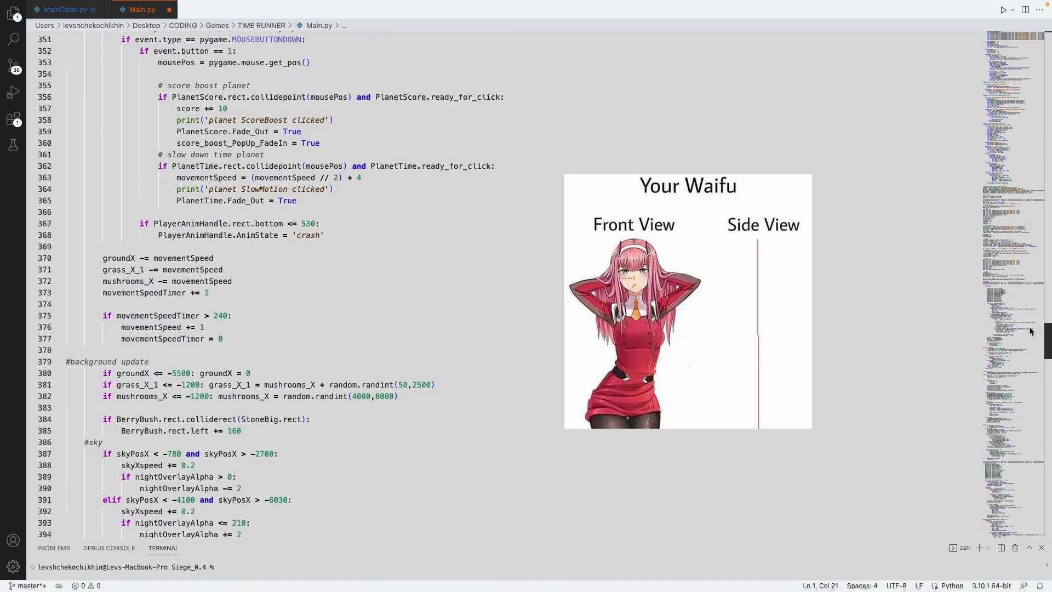
scroll(down, 3)
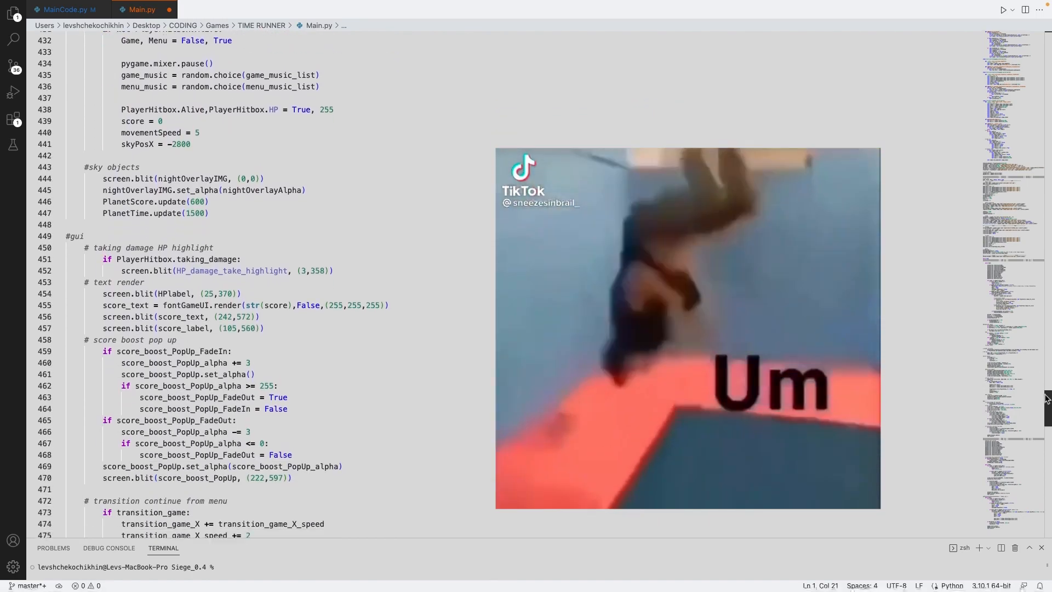
scroll(down, 3)
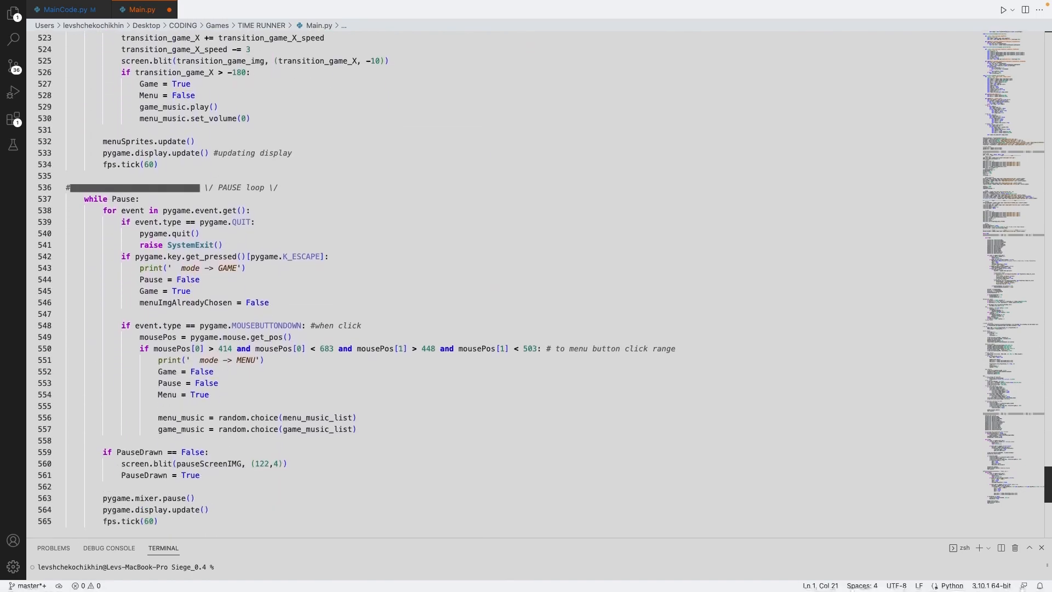
Switch to the game window and start a new run with GO!, showing the sky-and-ground scene.
click(1003, 10)
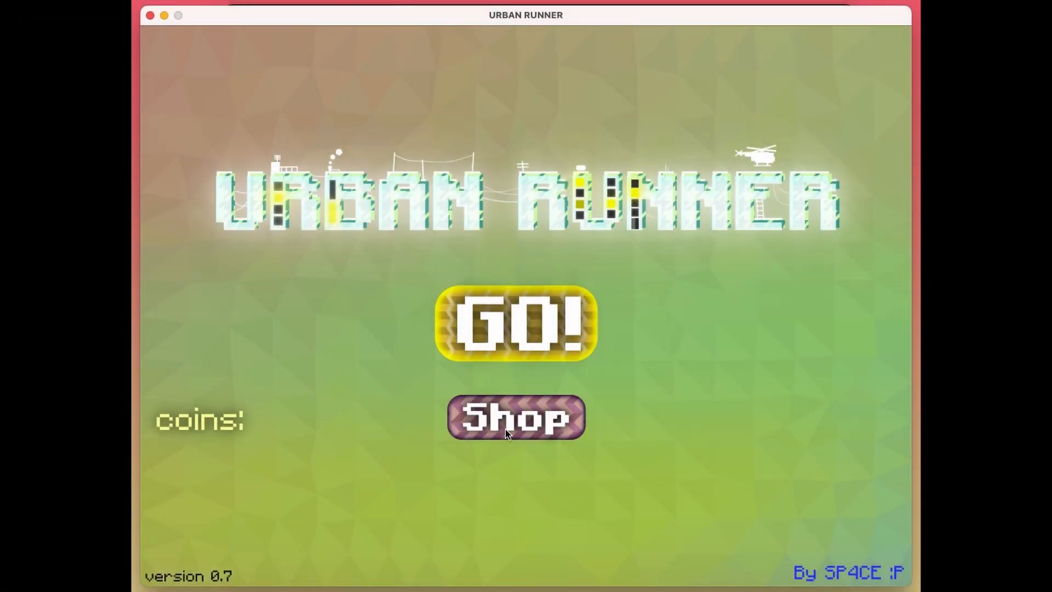
click(515, 417)
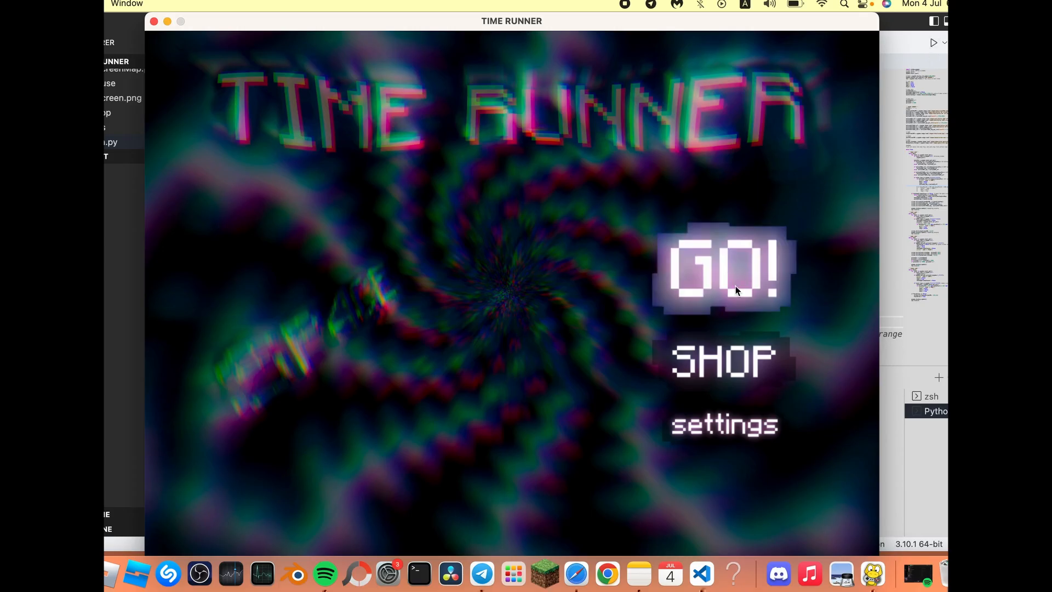
click(722, 269)
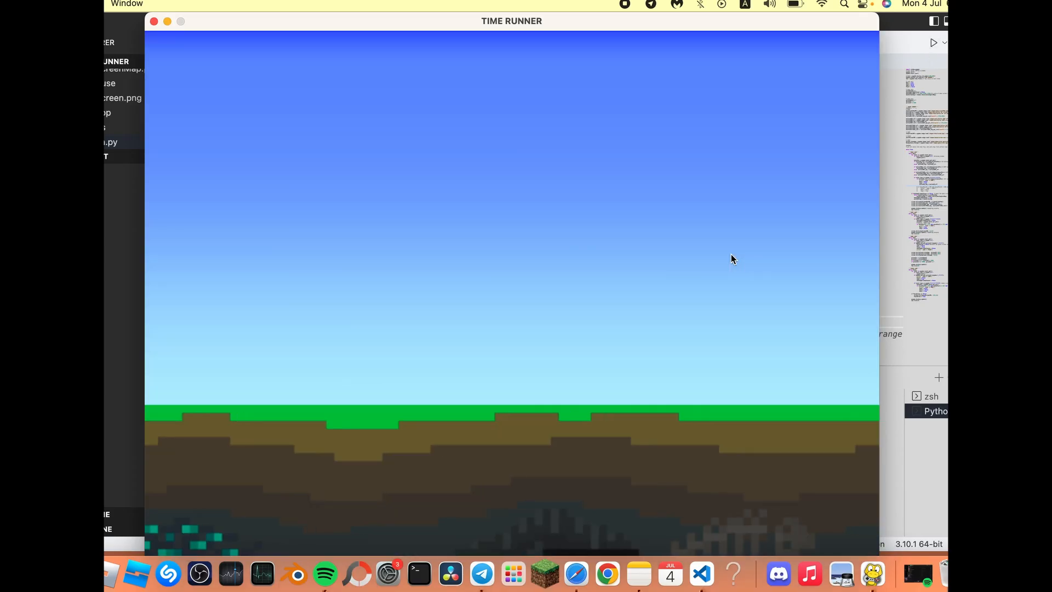